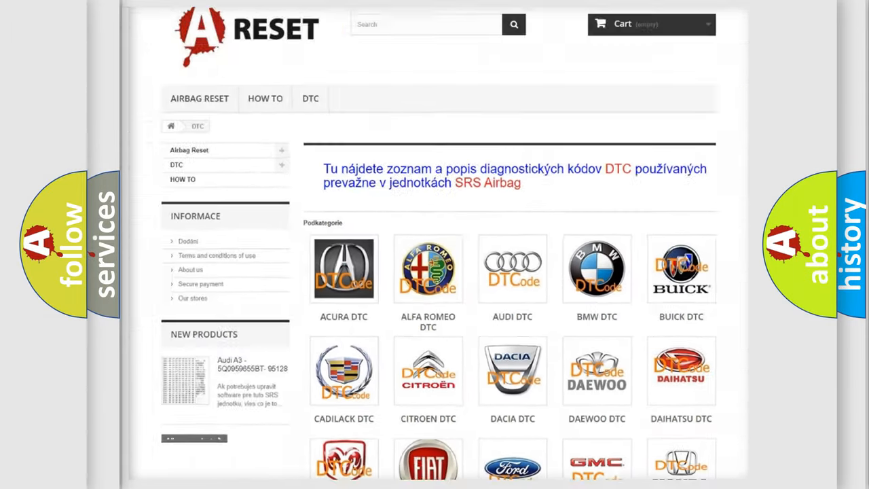
- Open the Toyota tile from the DTC brand grid and scroll its code list back to the top
scroll("down", 3)
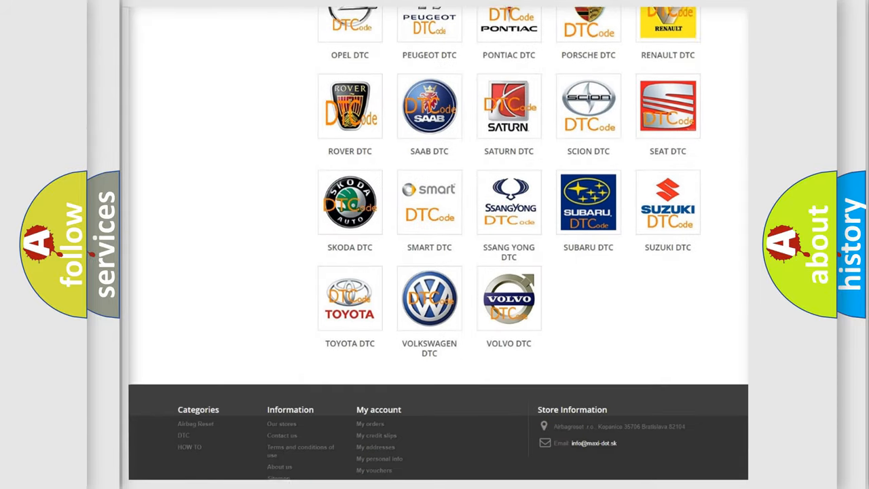
scroll("up", 3)
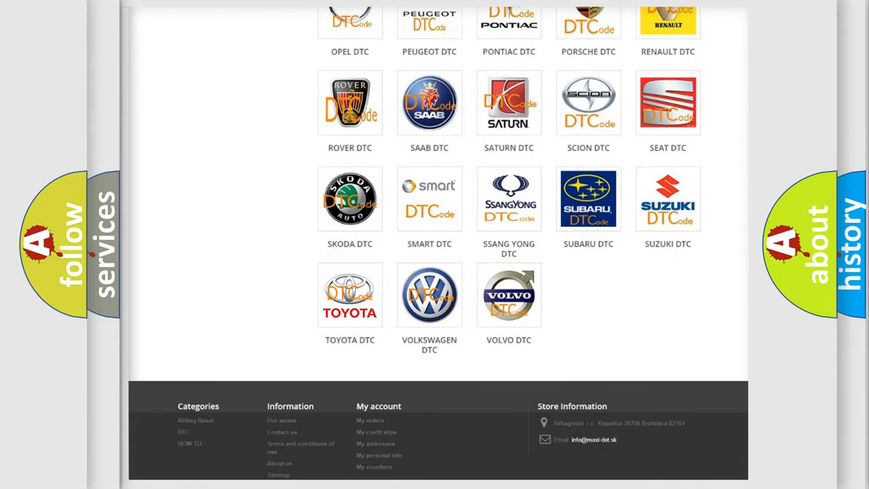
left_click(350, 294)
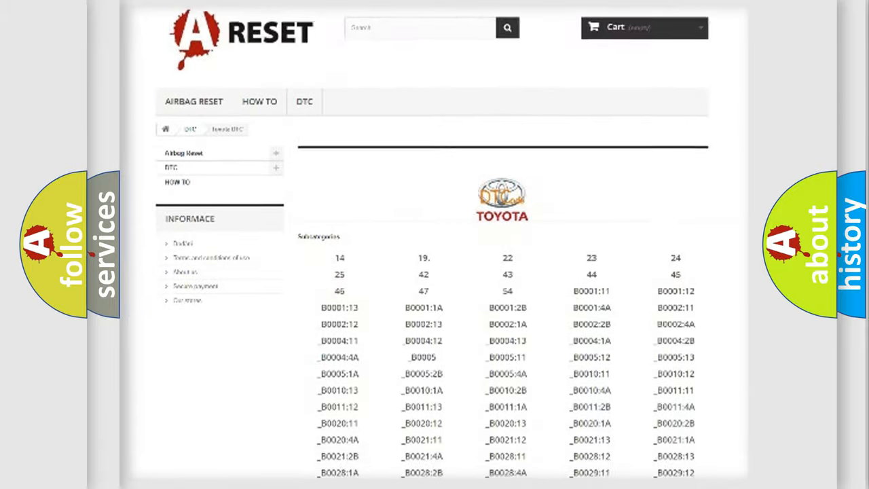
scroll("down", 3)
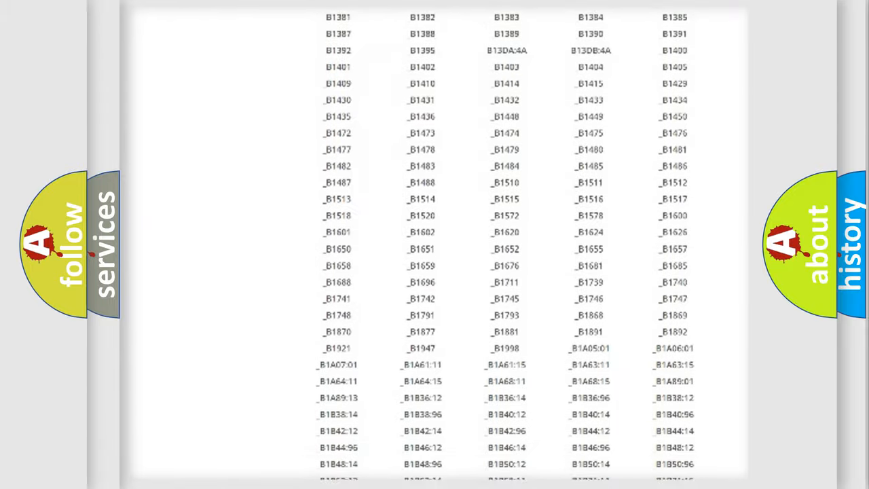
scroll("up", 3)
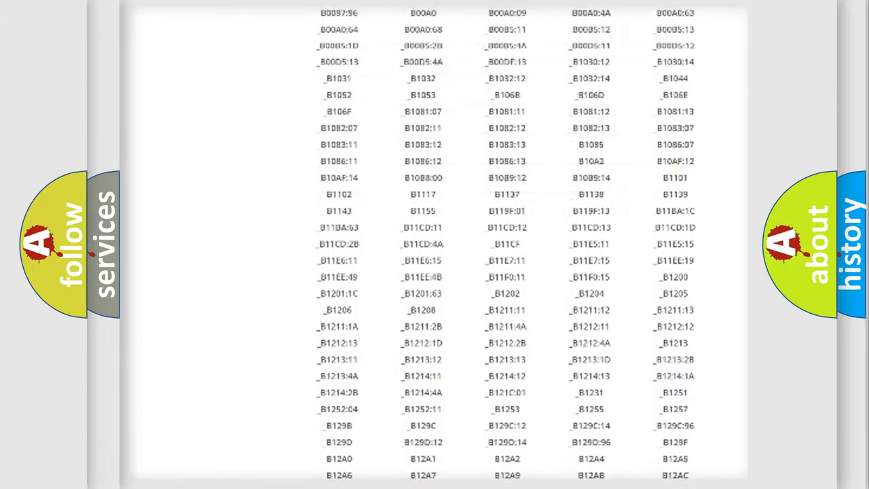
scroll("up", 3)
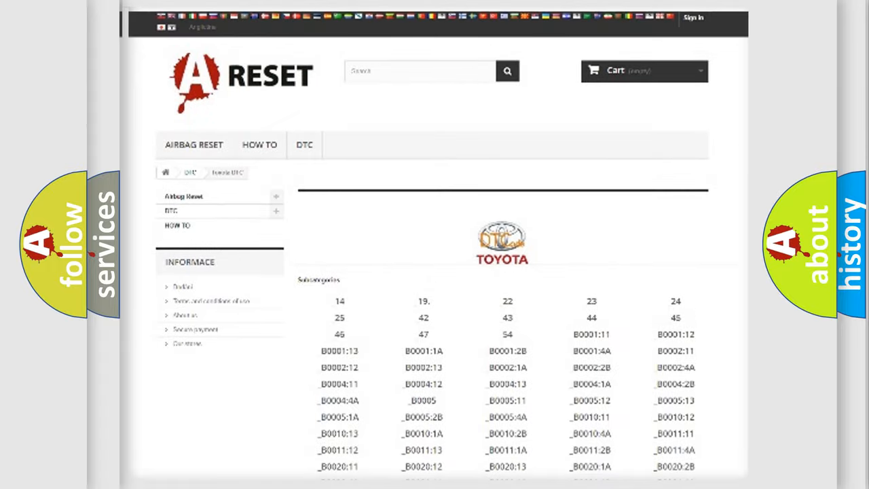